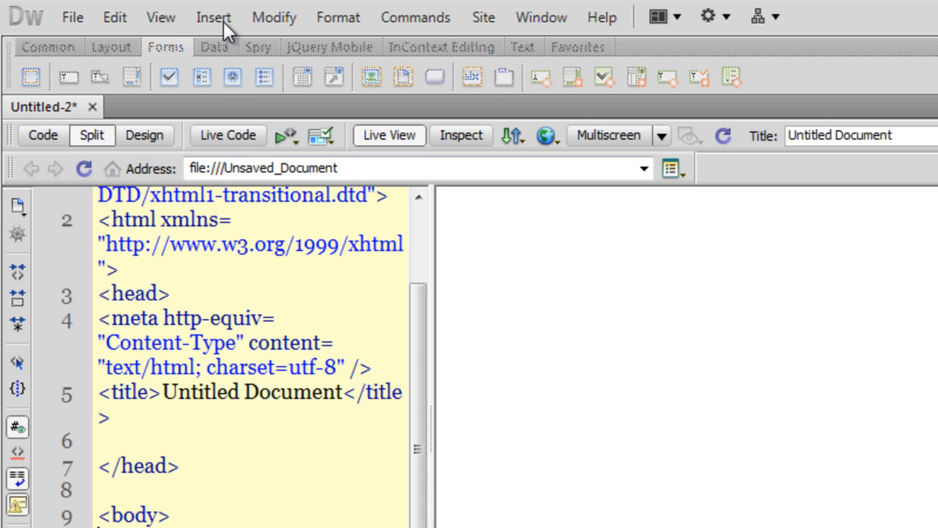
Insert a div tag with the ID 'bullets' into the page body
left_click(213, 17)
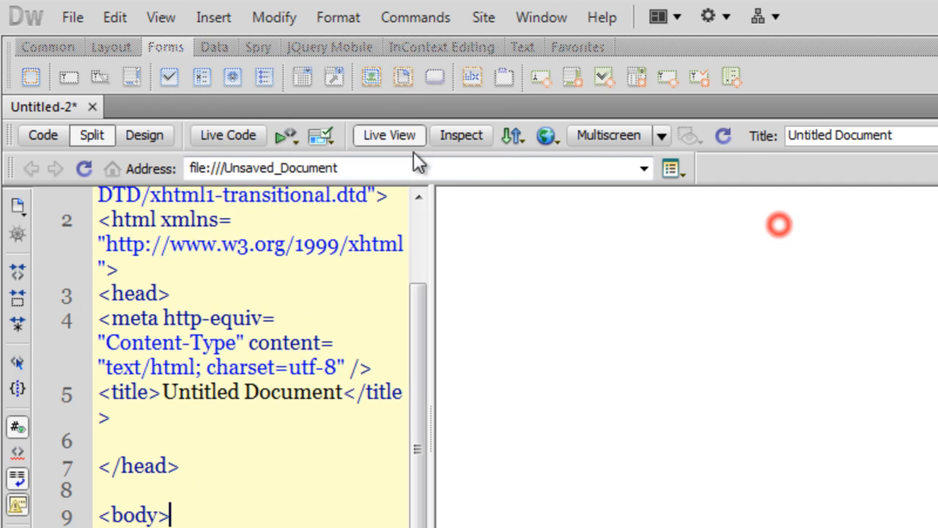
left_click(213, 17)
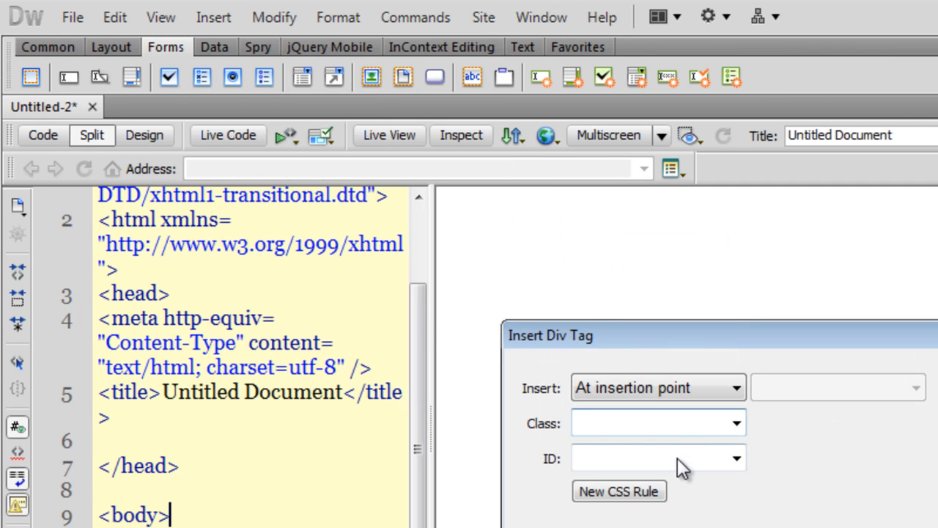
type("bullets")
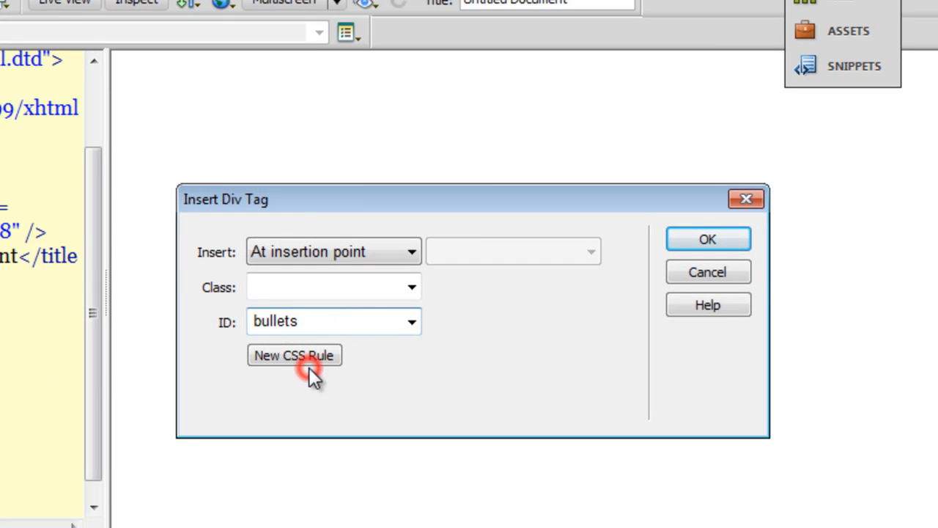
mouse_move(708, 239)
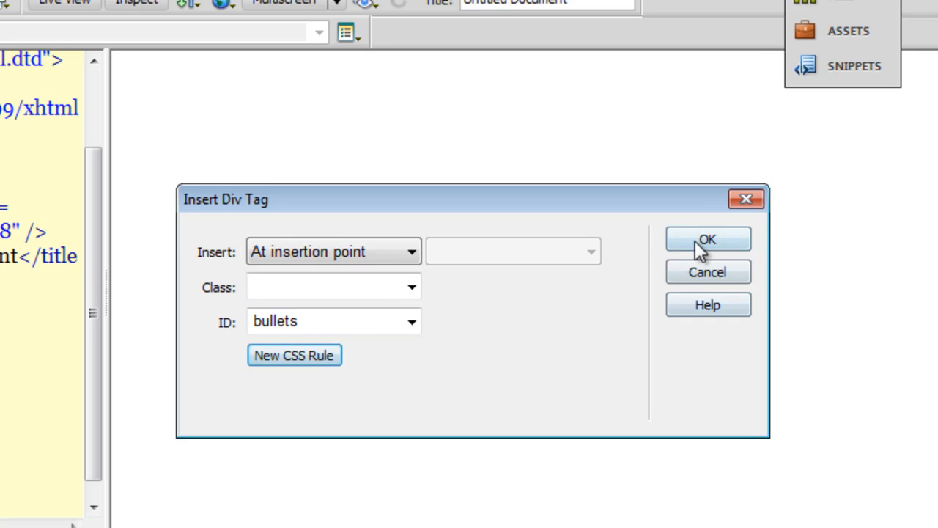
left_click(707, 239)
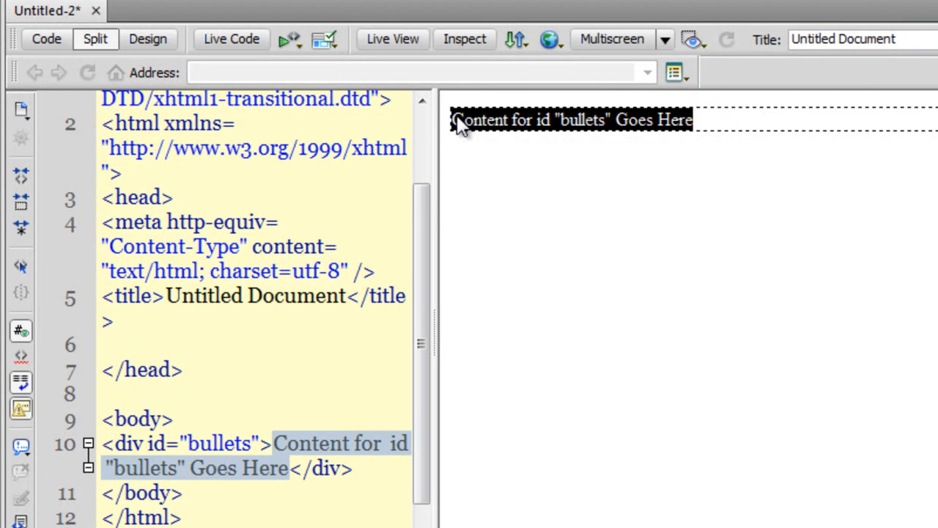
Replace the div placeholder with paragraphs 'para 1', 'para 2' and 'para 3' in Code view
type("para 1")
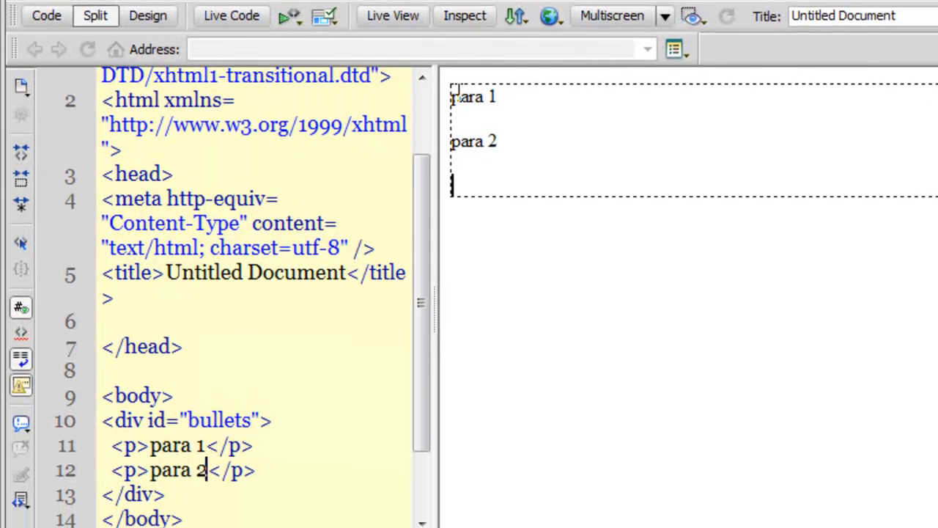
type("para 3")
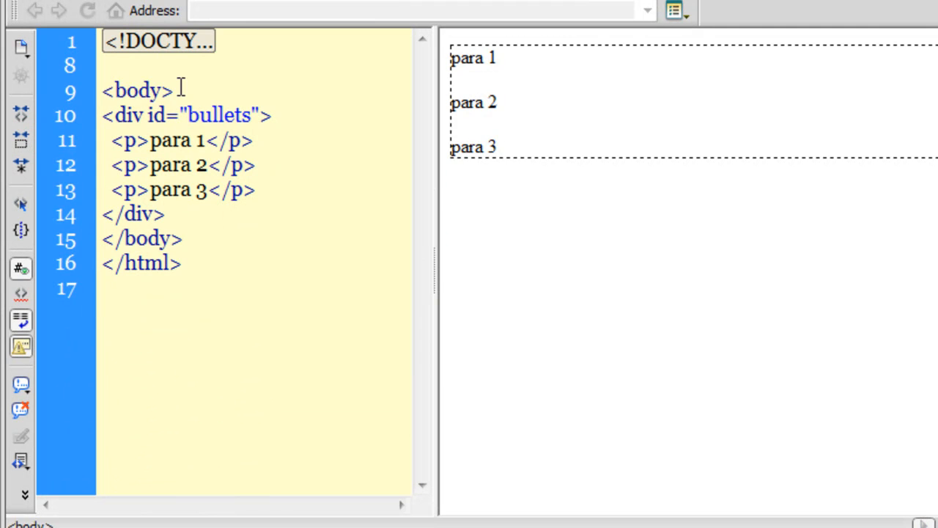
left_click(143, 238)
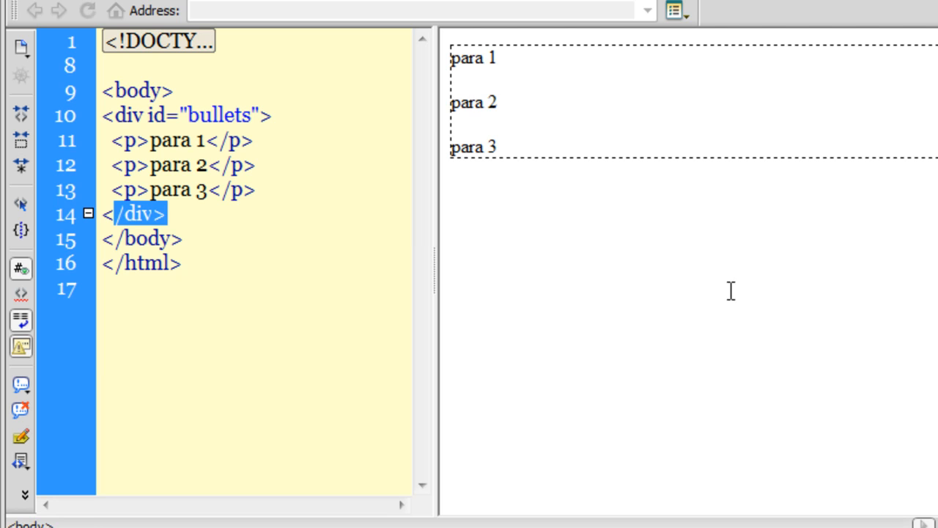
Create a document-only CSS rule with selector '#bullets p:before' from a selected paragraph
double_click(473, 102)
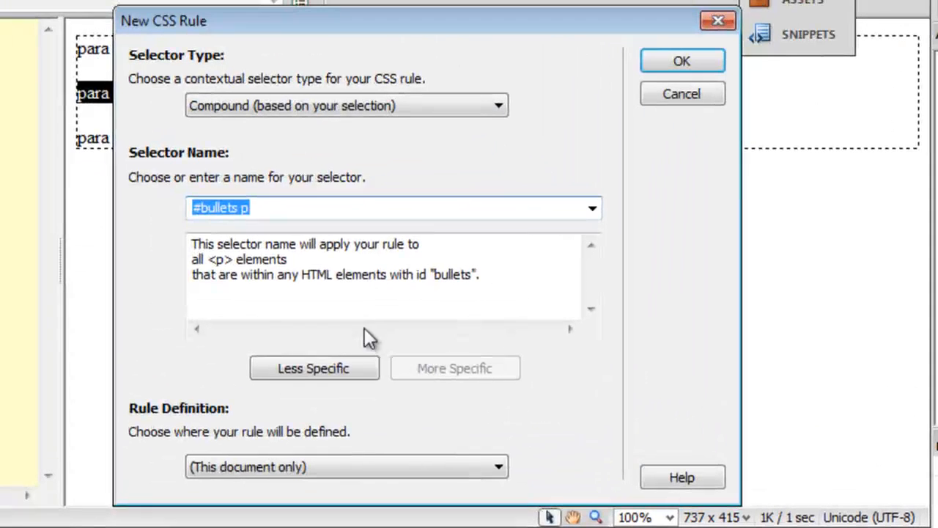
left_click(282, 207)
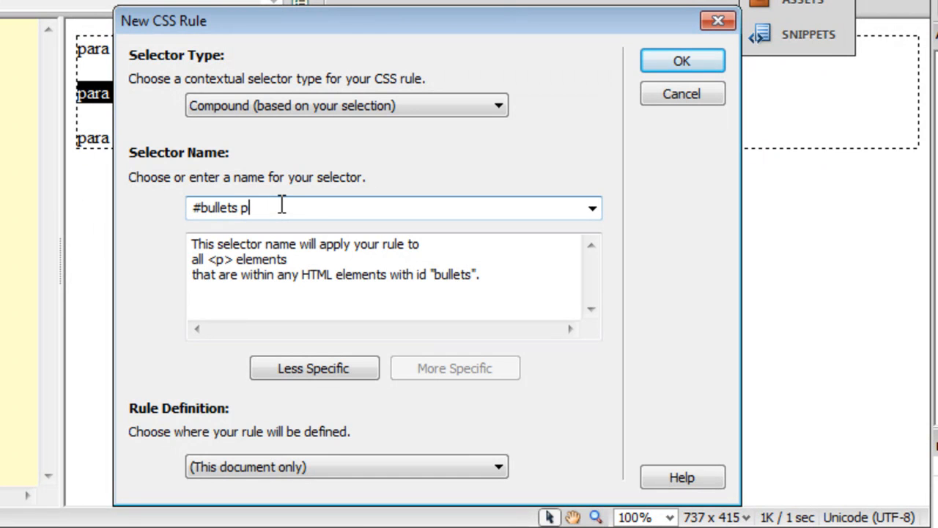
type(":")
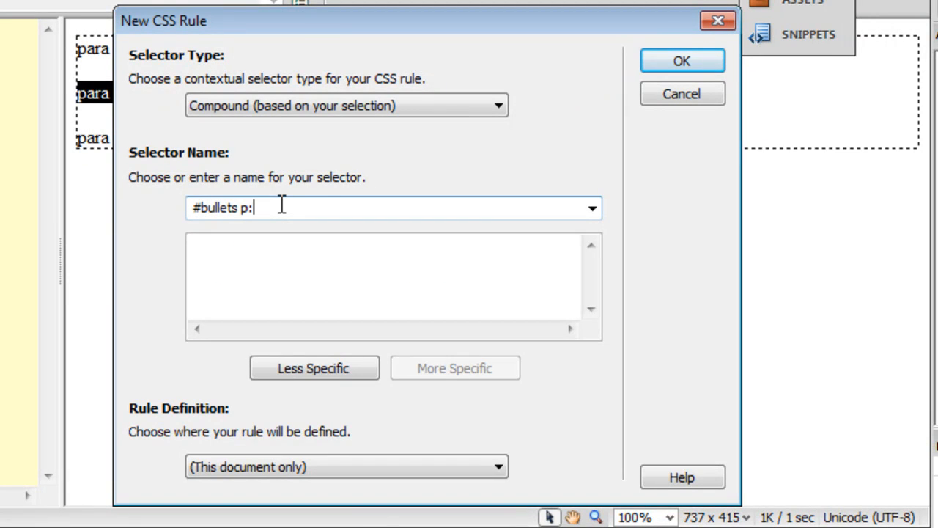
type("before")
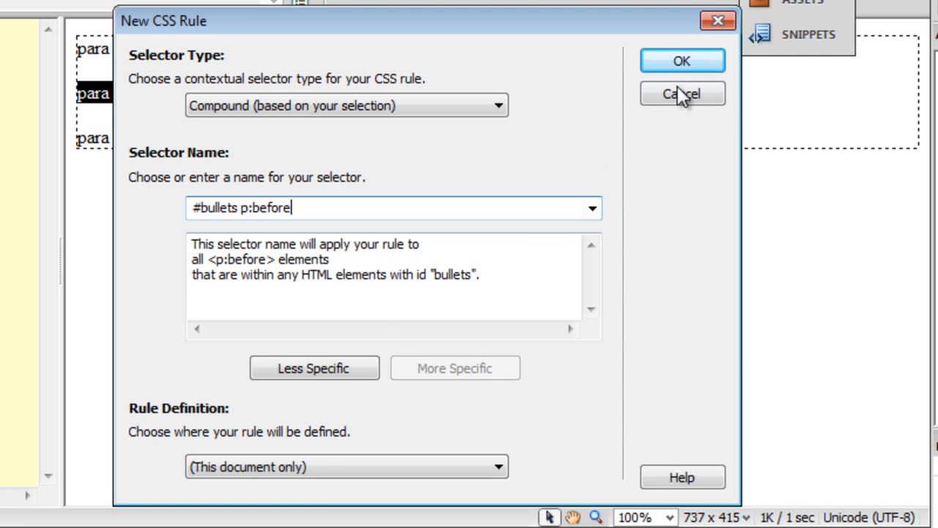
left_click(680, 60)
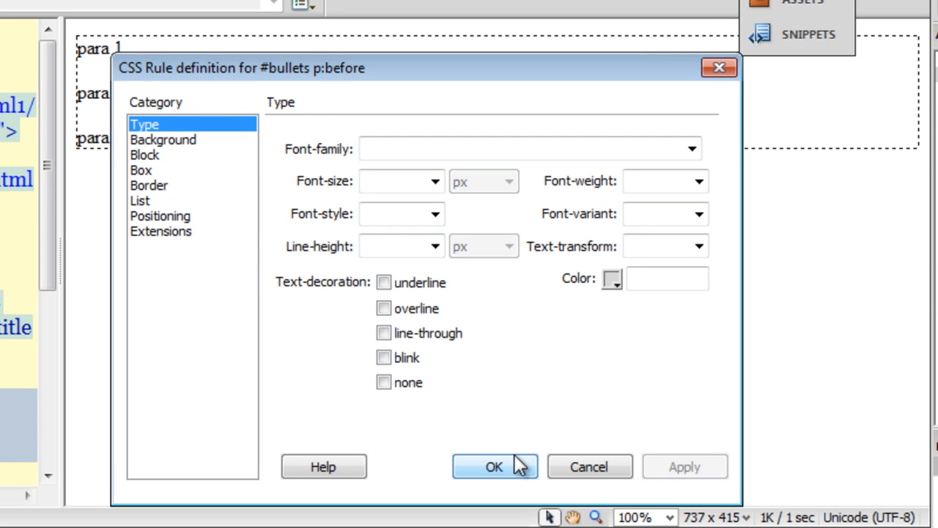
Accept the CSS Rule Definition dialog without setting any properties
left_click(493, 467)
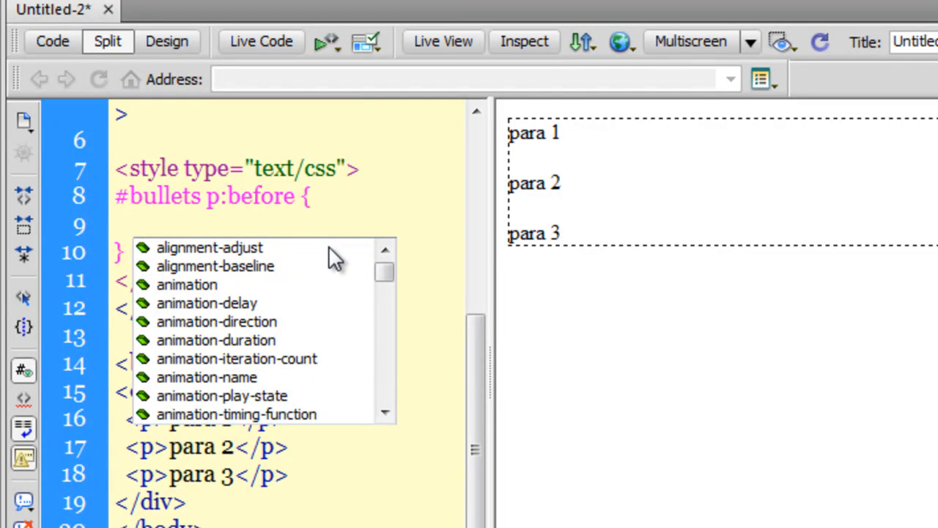
Add content:"@"; to the rule and preview the @ prefixes in Live View
type("con")
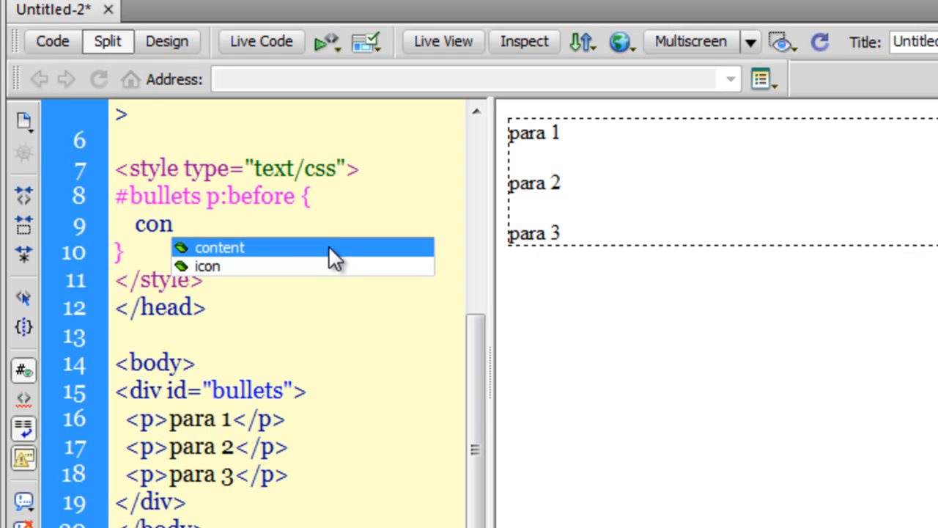
left_click(220, 247)
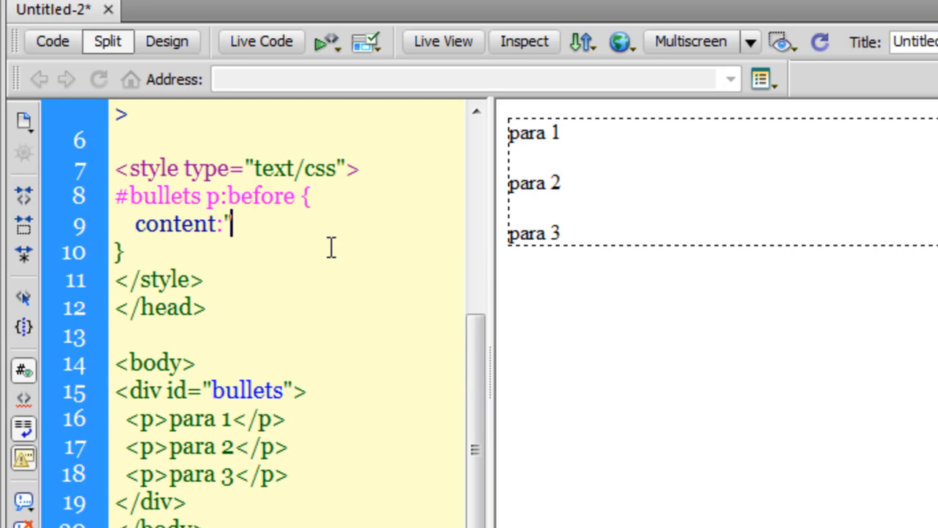
type("@")
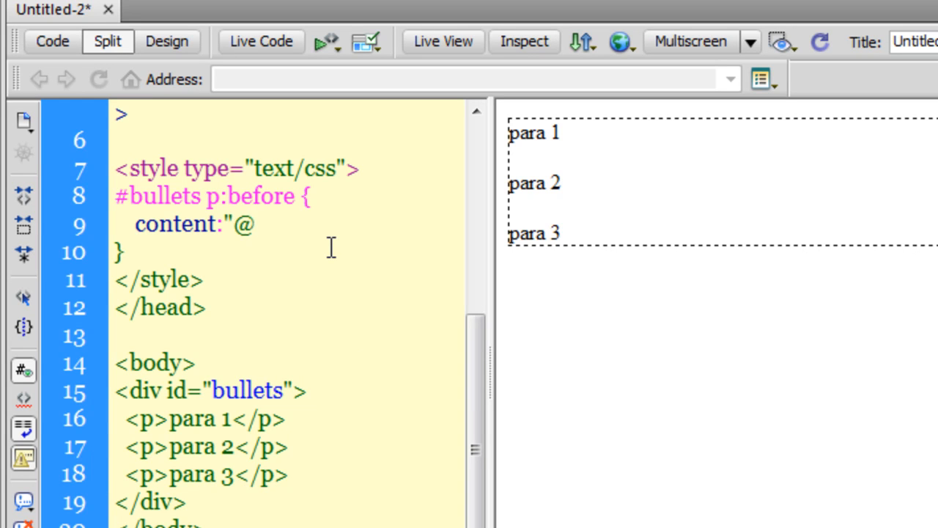
type("\";")
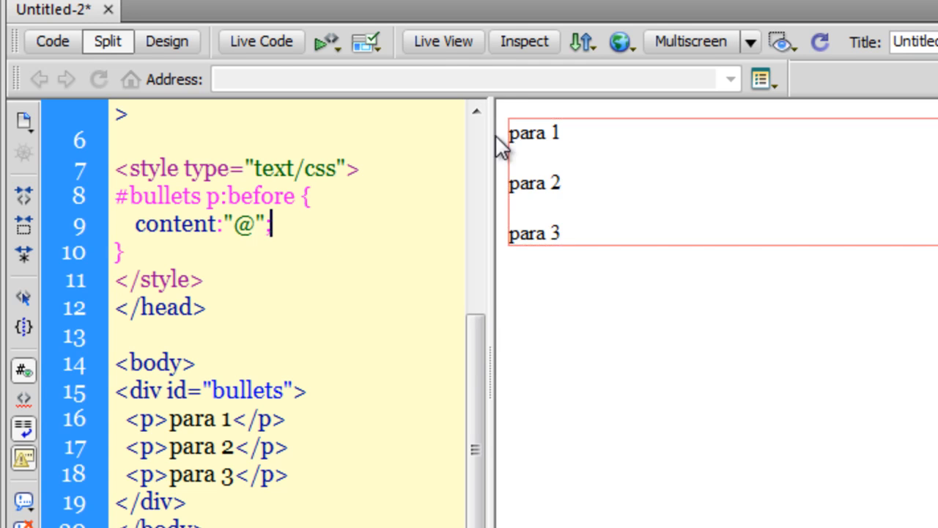
left_click(442, 41)
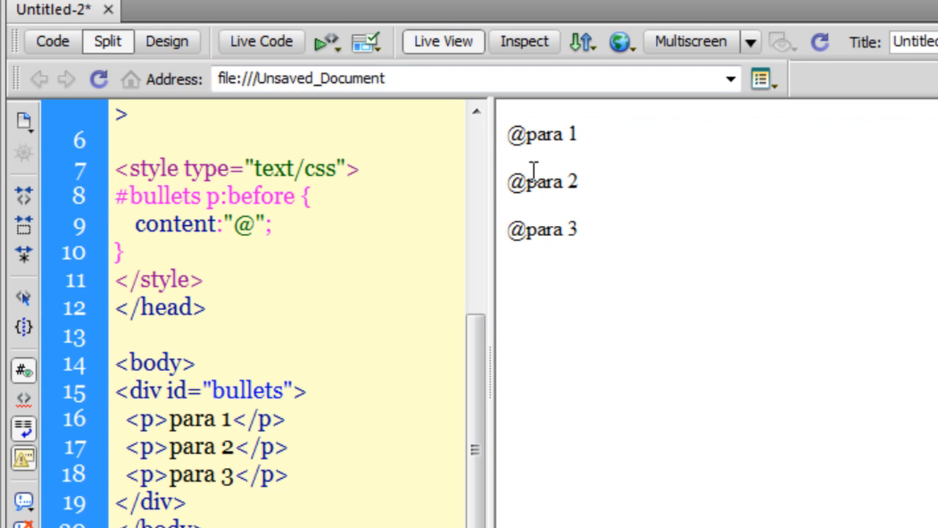
left_click(269, 224)
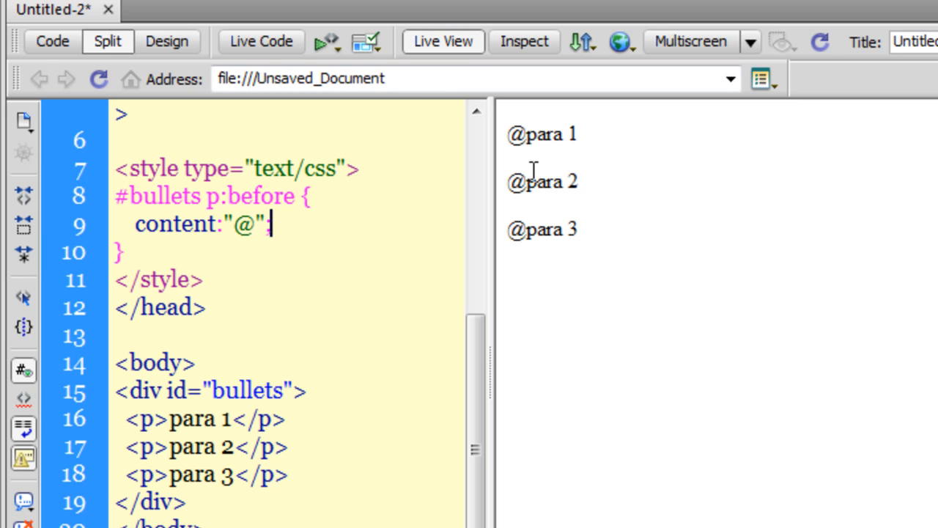
type(";")
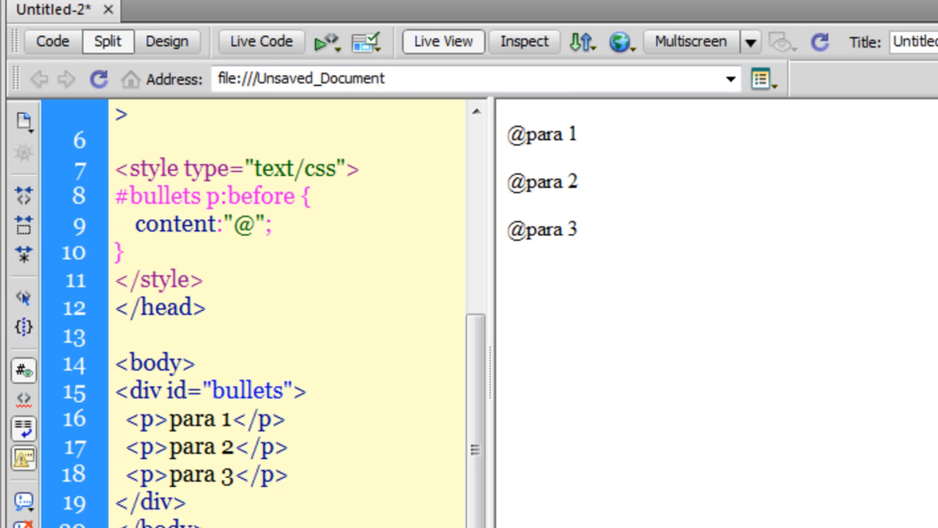
left_click(269, 224)
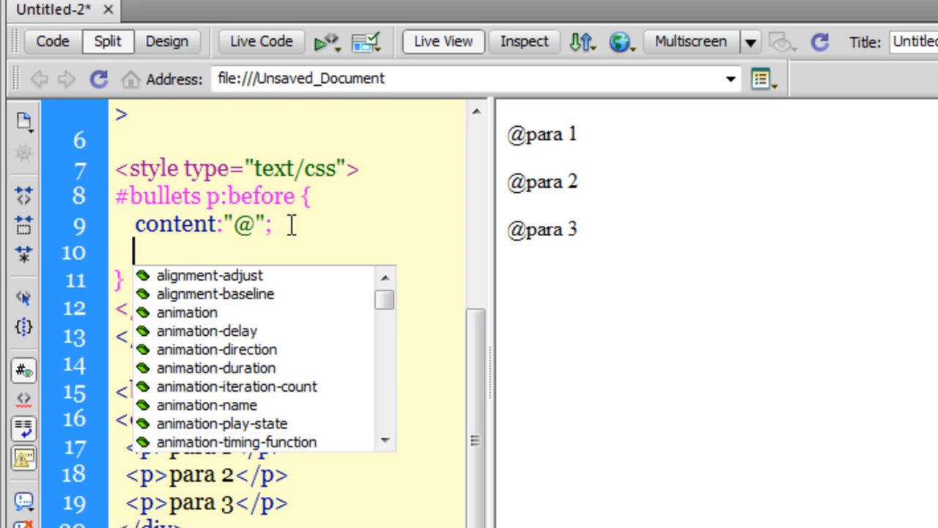
Add background-color:burlywood; and color:burlywood; to the #bullets p:before rule
type("background-color:")
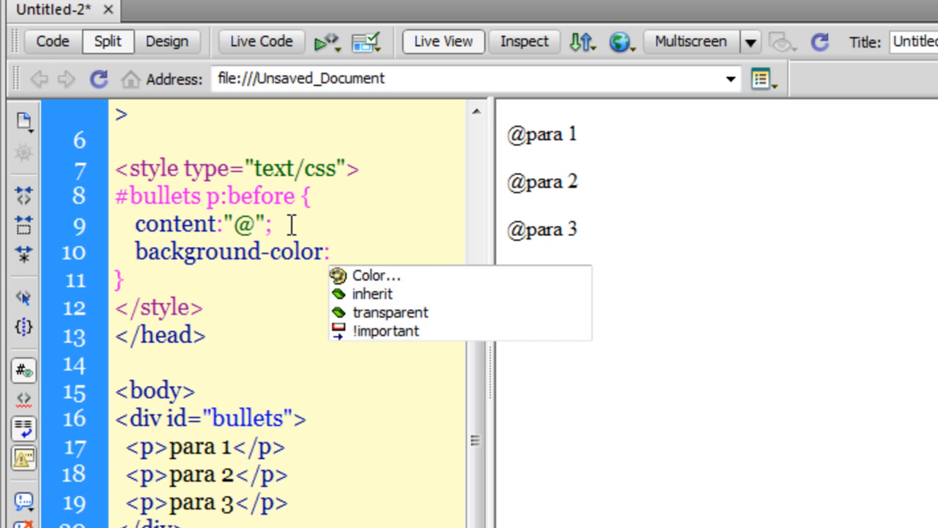
type("burlywood;")
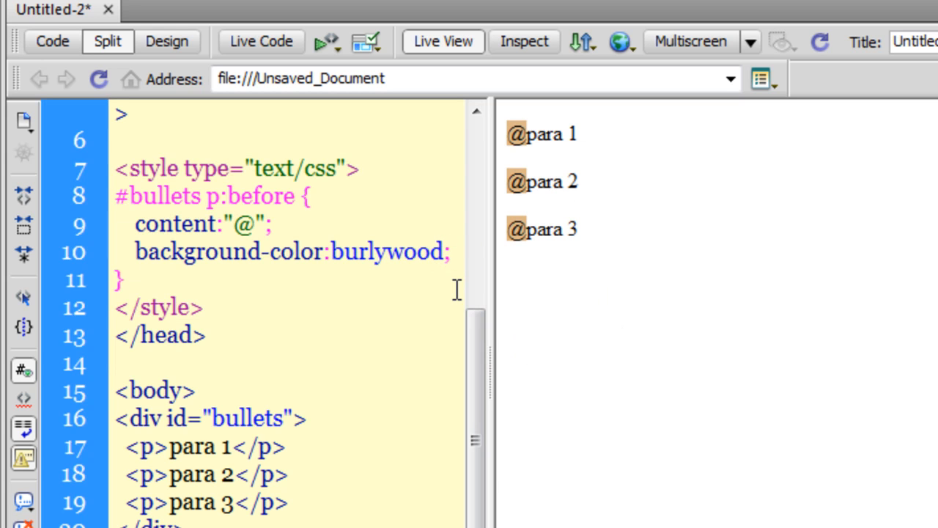
type("color:")
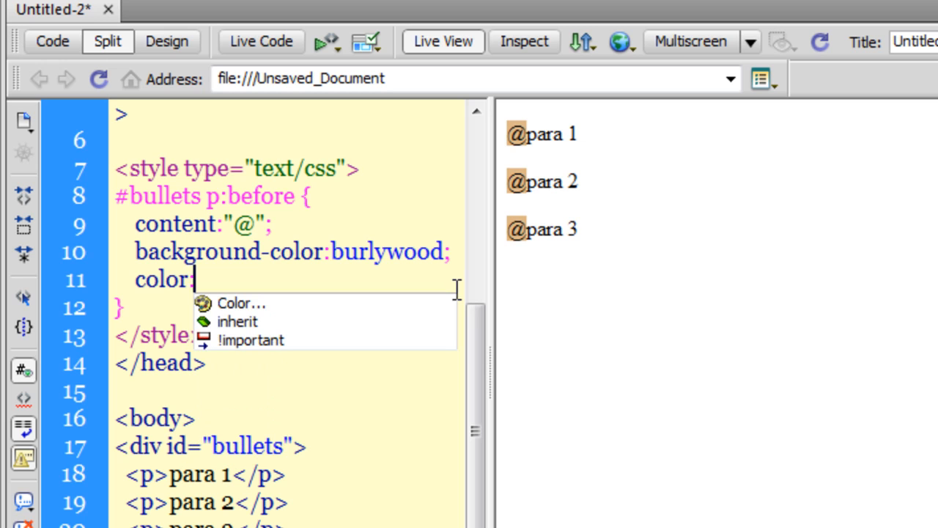
mouse_move(436, 238)
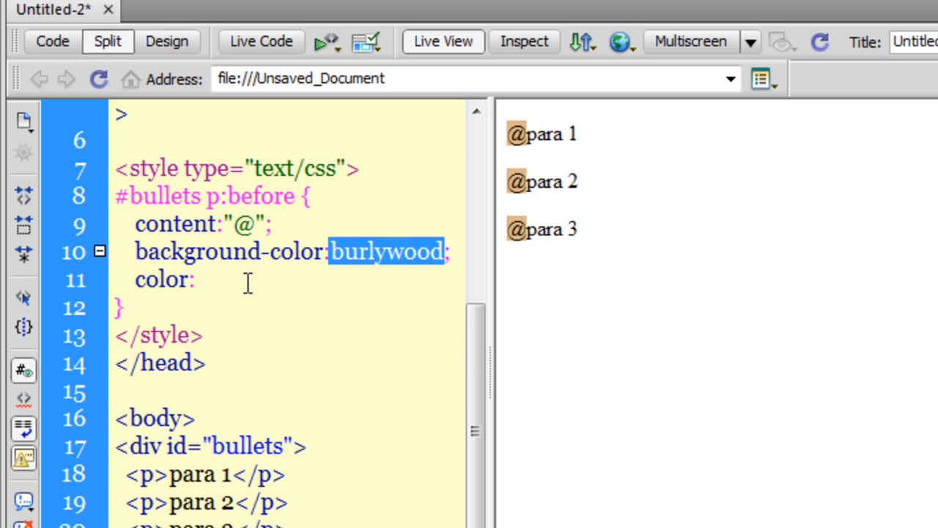
type("burlywood;")
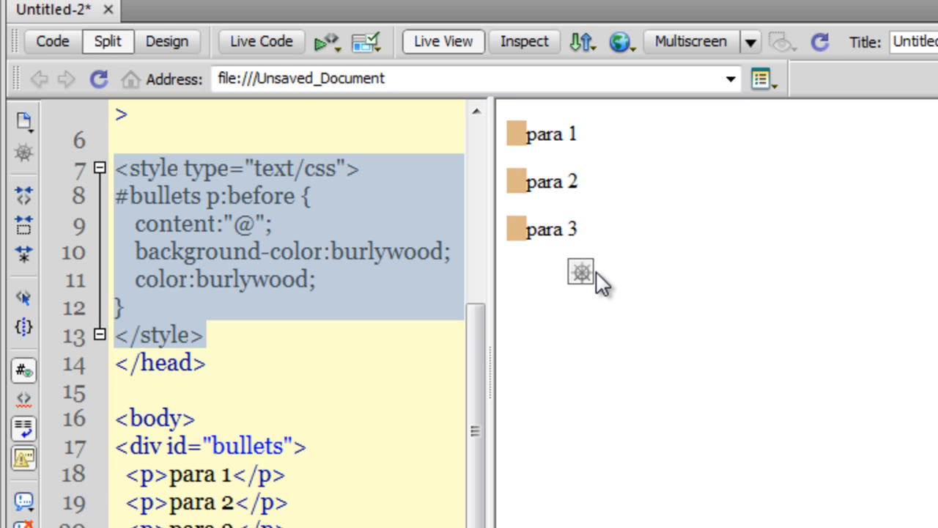
mouse_move(490, 327)
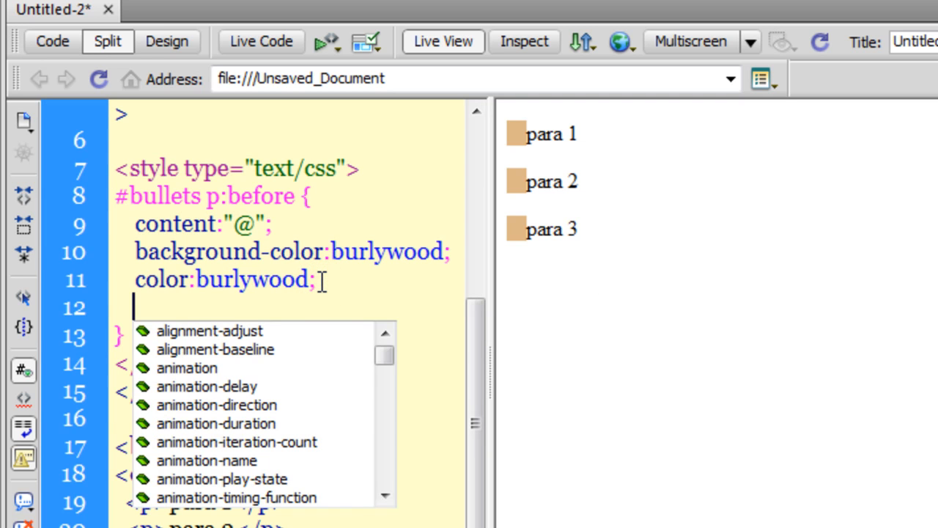
Add font-size:10px; to the rule, then change it to 12px while refreshing the preview
type("font-size:")
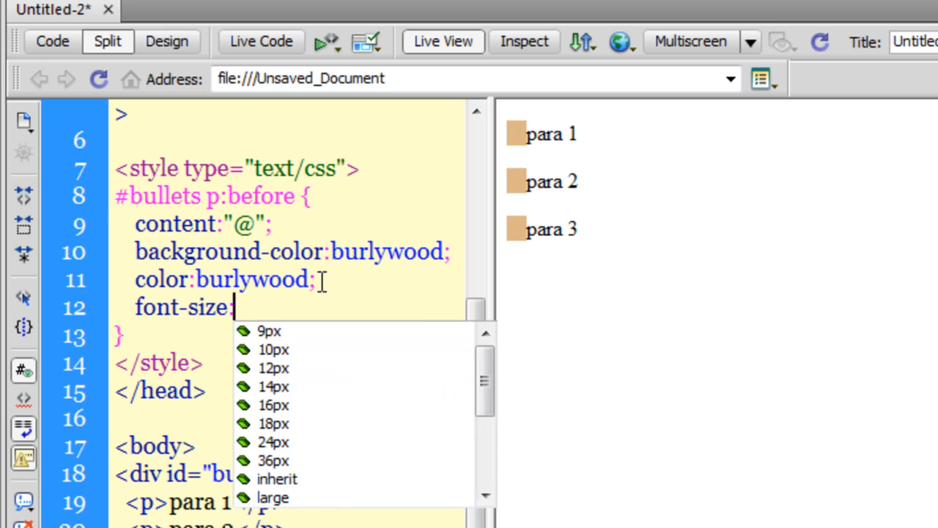
type("10")
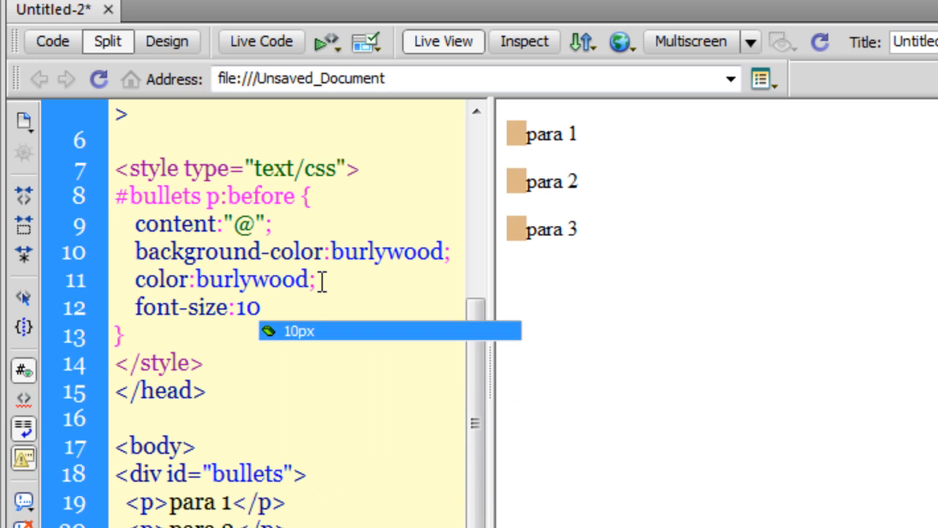
type("px;")
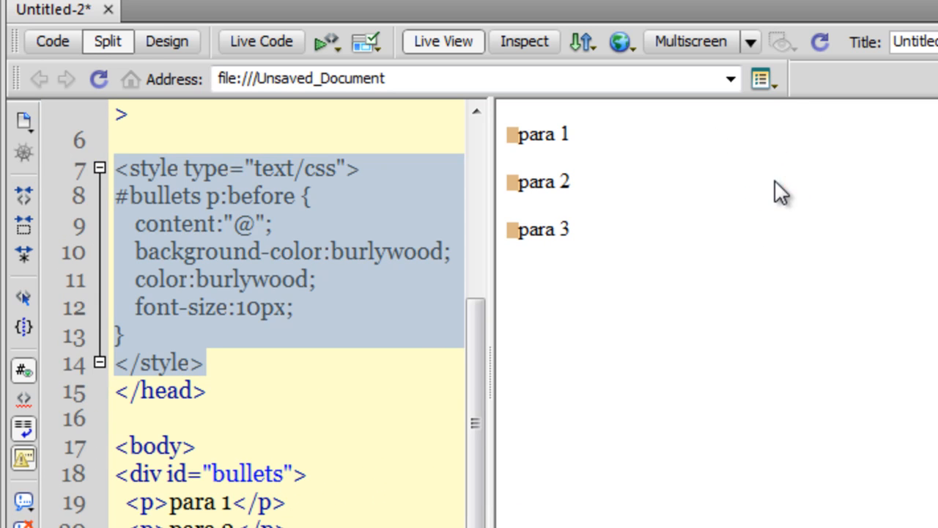
left_click(258, 333)
type("2")
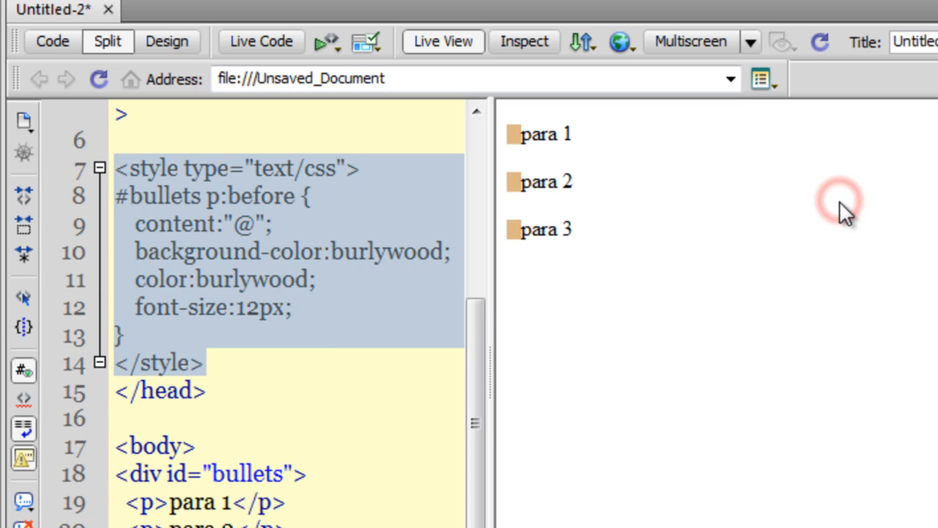
left_click(288, 306)
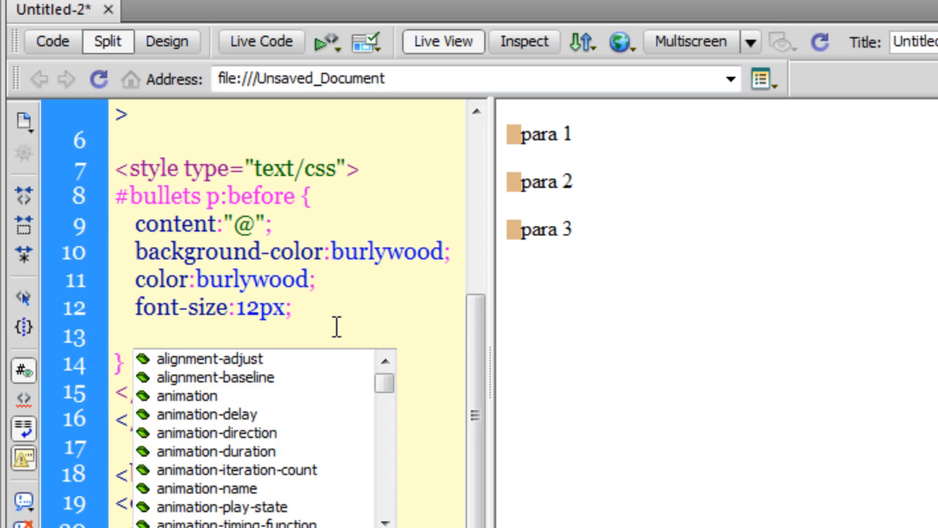
Add border:solid thin brown; to the bullet rule and start a margin property
type("border")
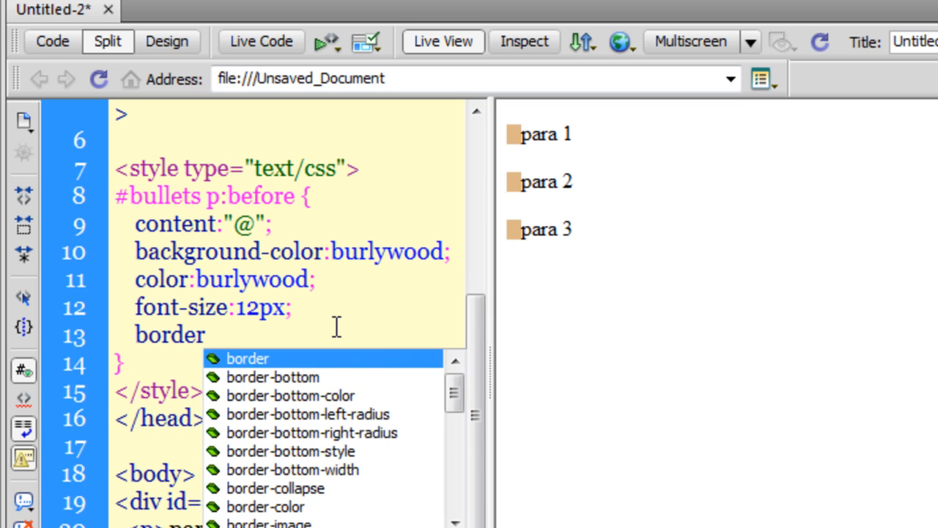
type(":solid")
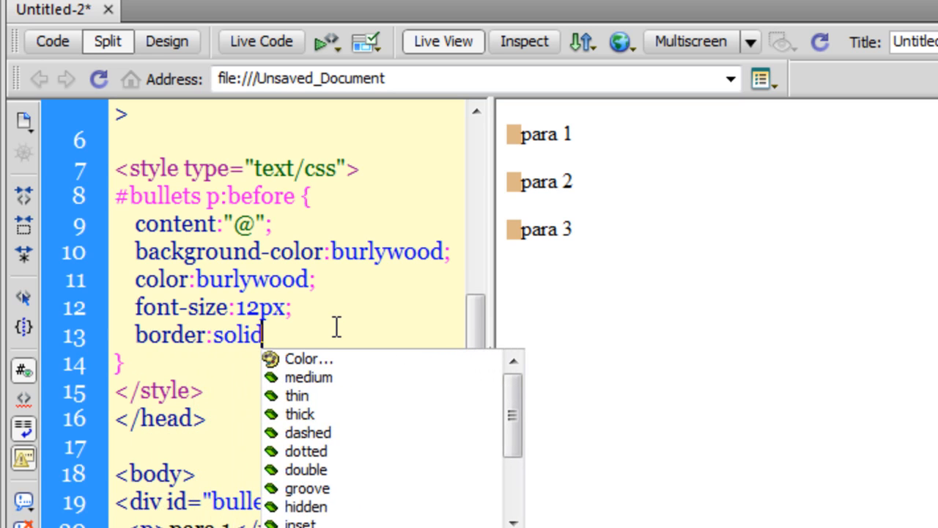
type("thin")
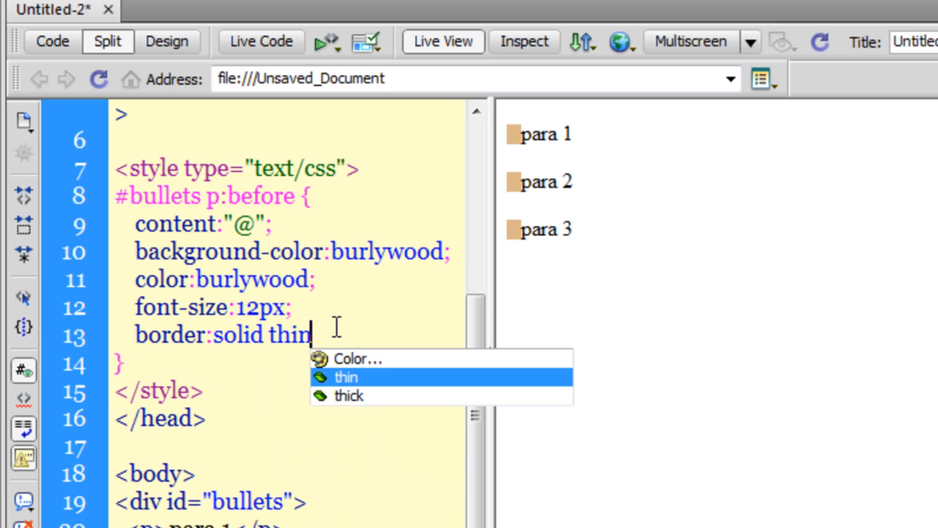
type("b")
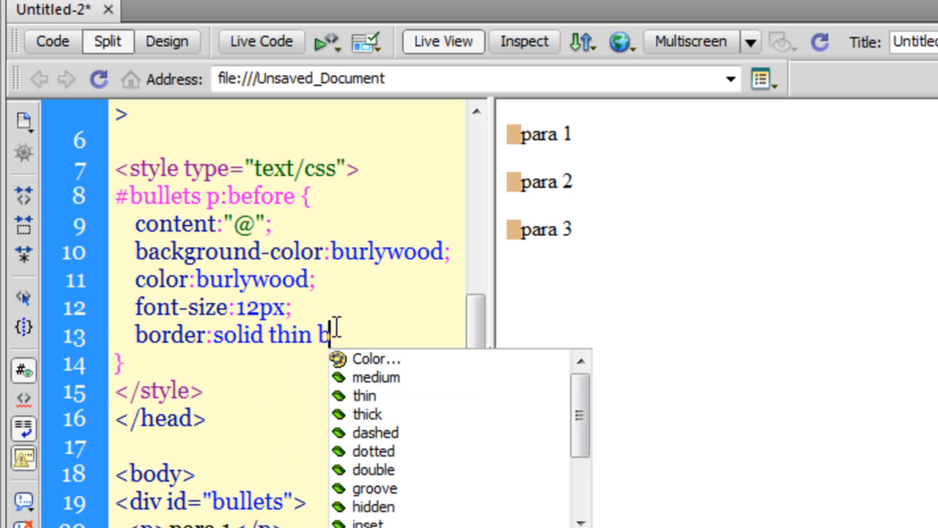
type("rown;")
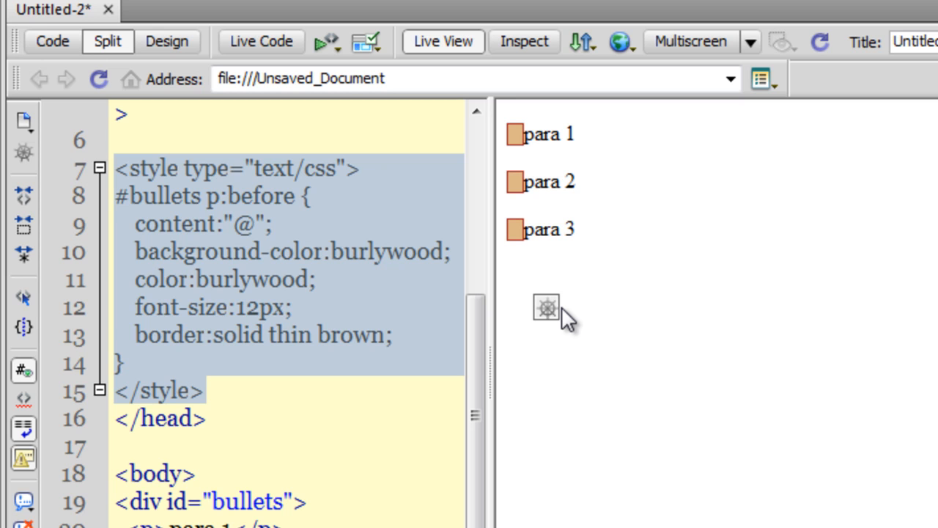
mouse_move(556, 348)
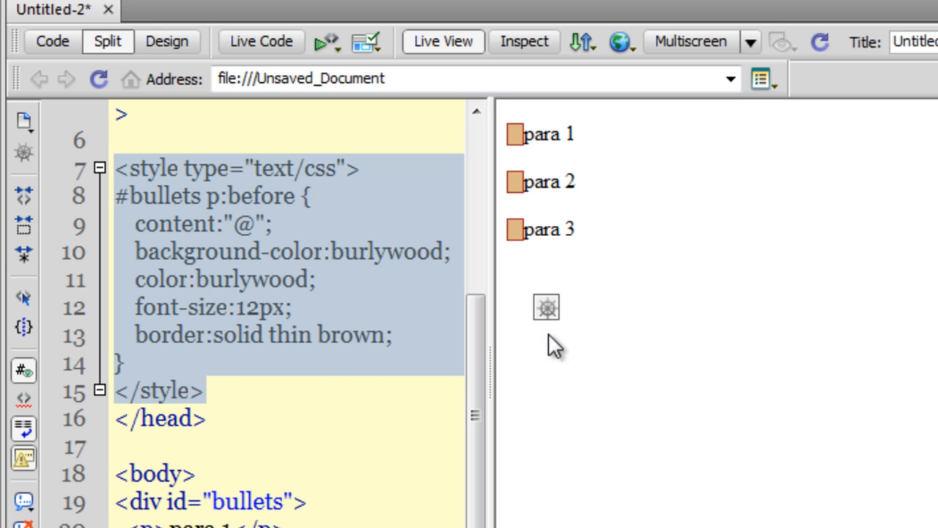
left_click(402, 335)
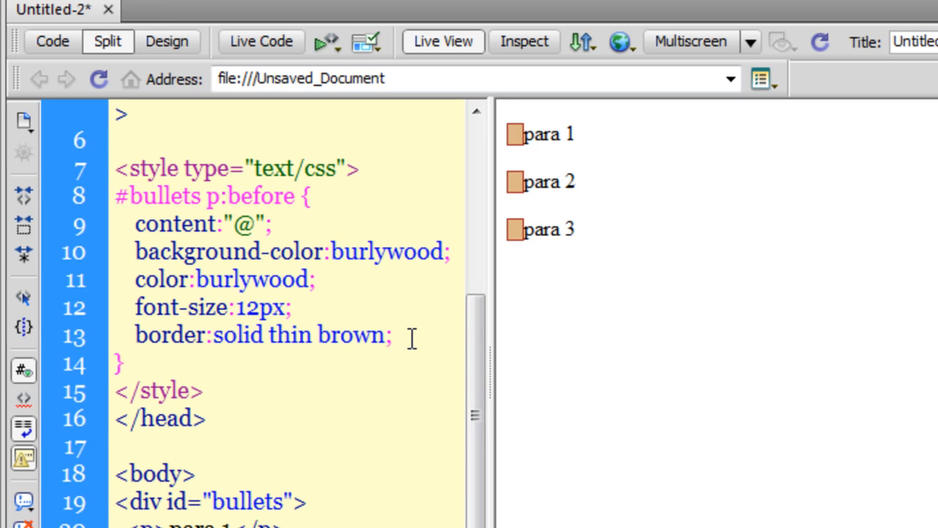
type("margin:")
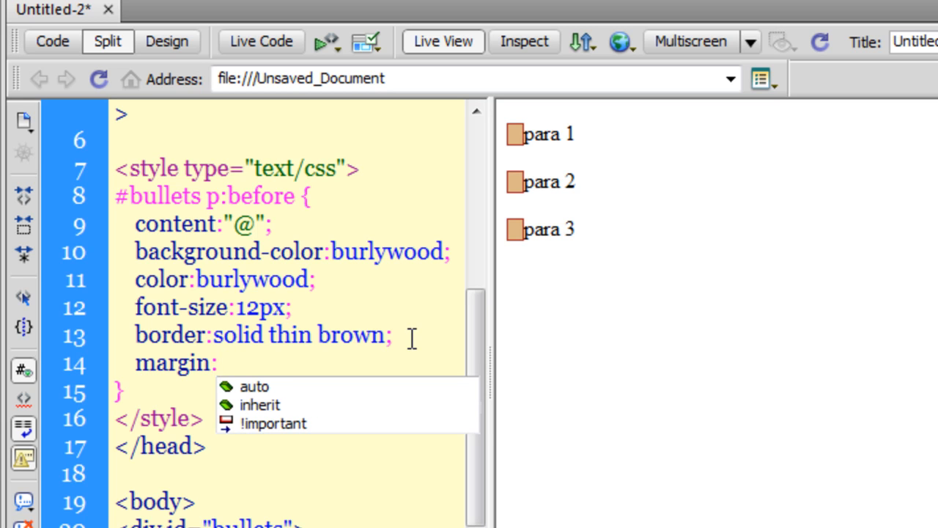
Set the bullet margin to 0 5px 0 5px and refresh Live View
type("0")
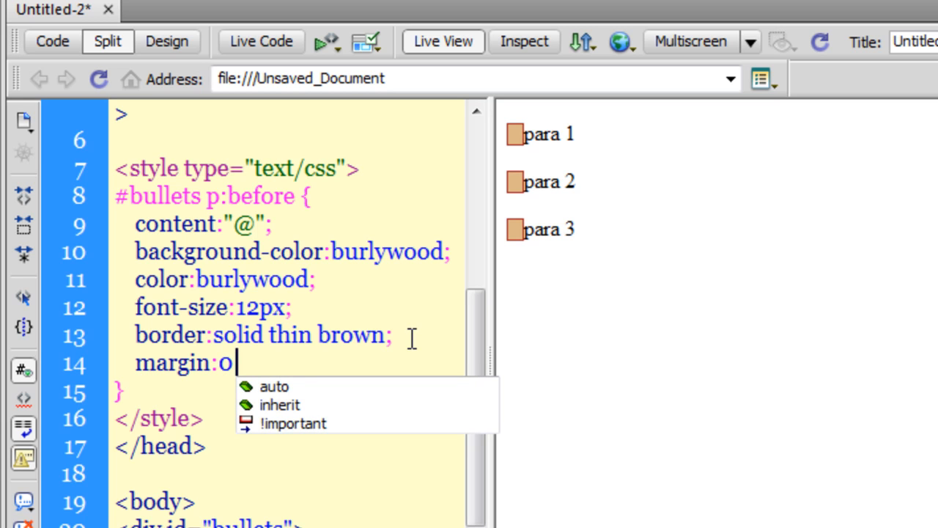
type("5p")
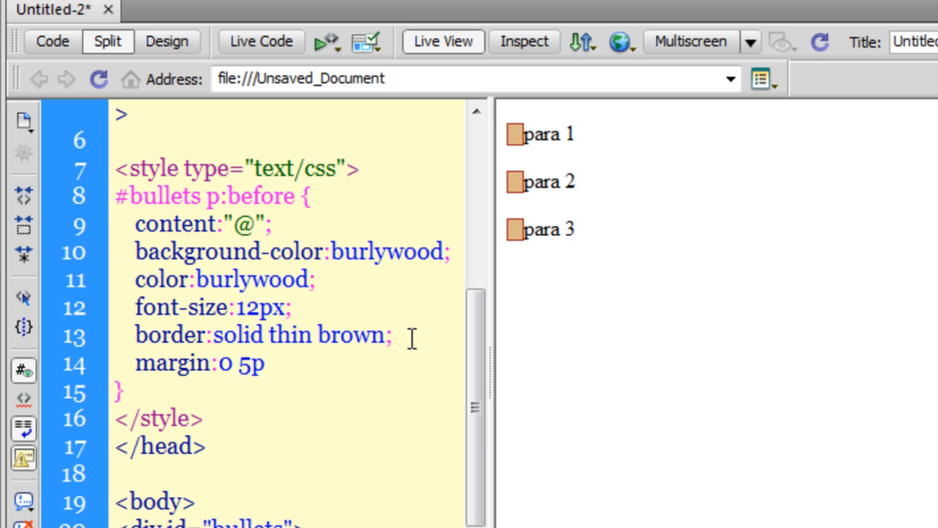
type("x")
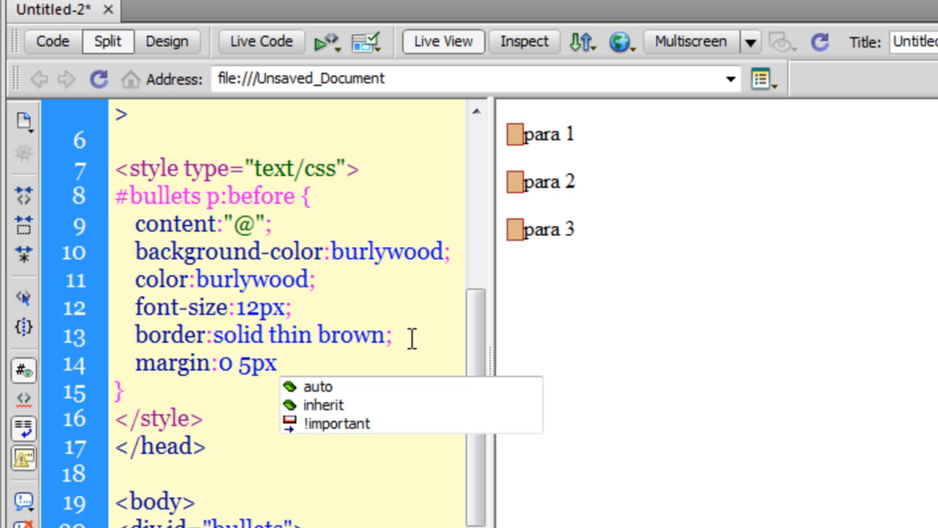
type("0")
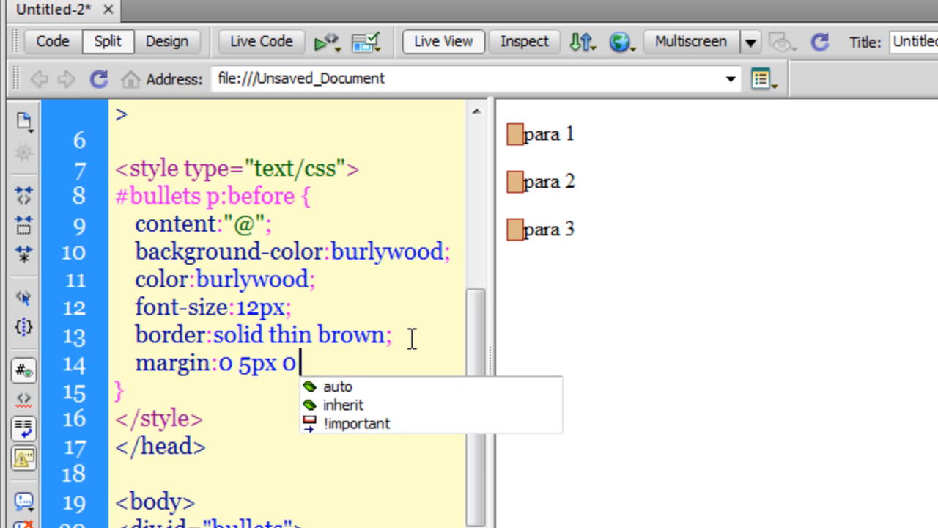
type("5")
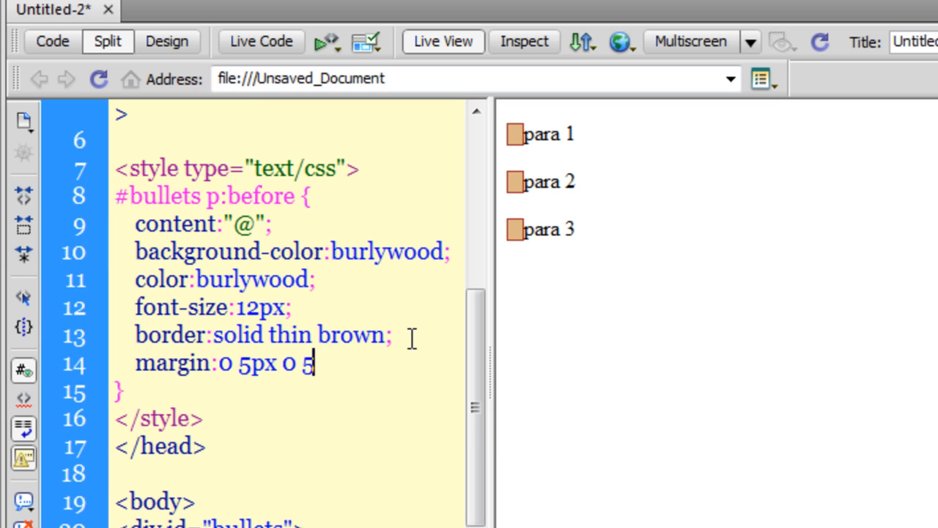
type("px;")
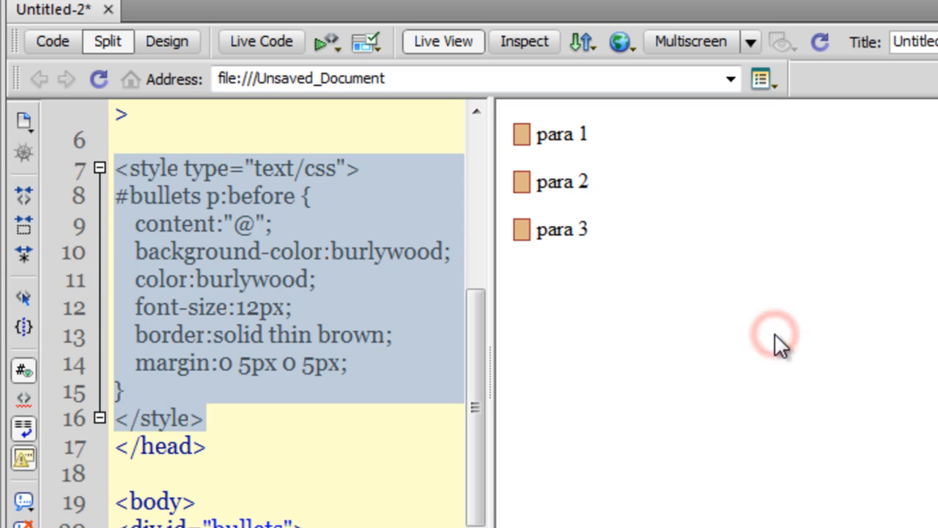
left_click(779, 339)
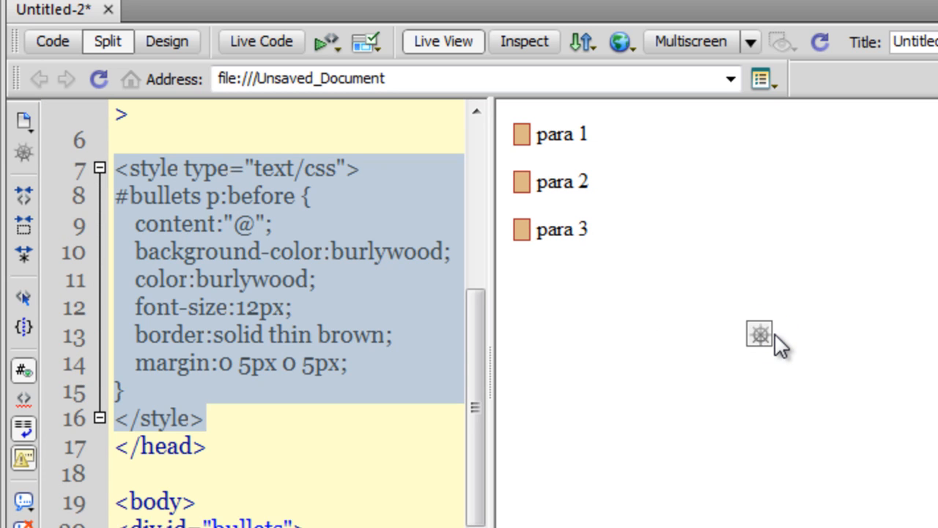
left_click(286, 335)
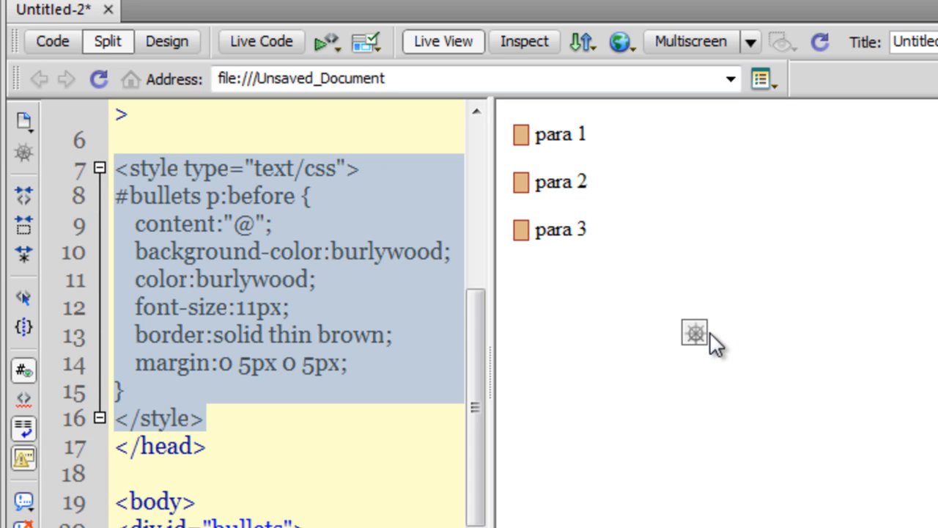
mouse_move(312, 370)
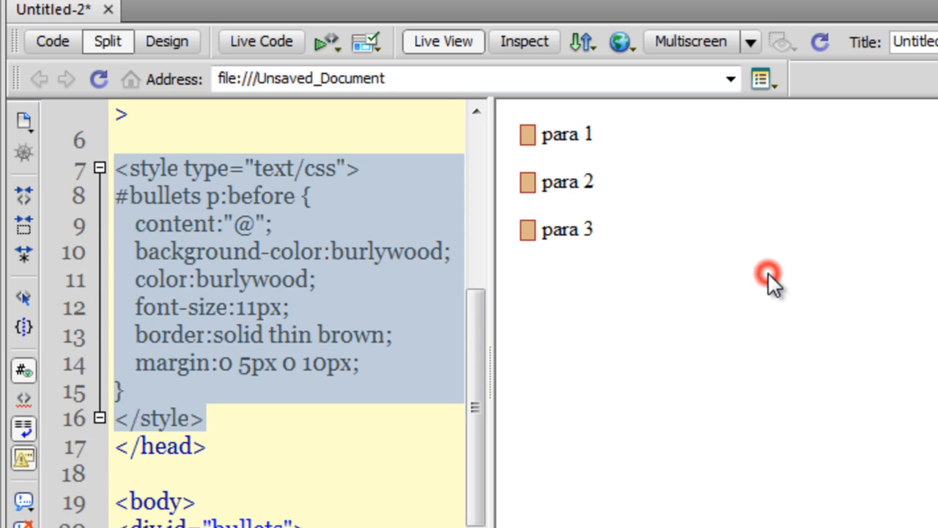
Refresh the preview and select a margin value to change it to 10px
left_click(326, 362)
type("5")
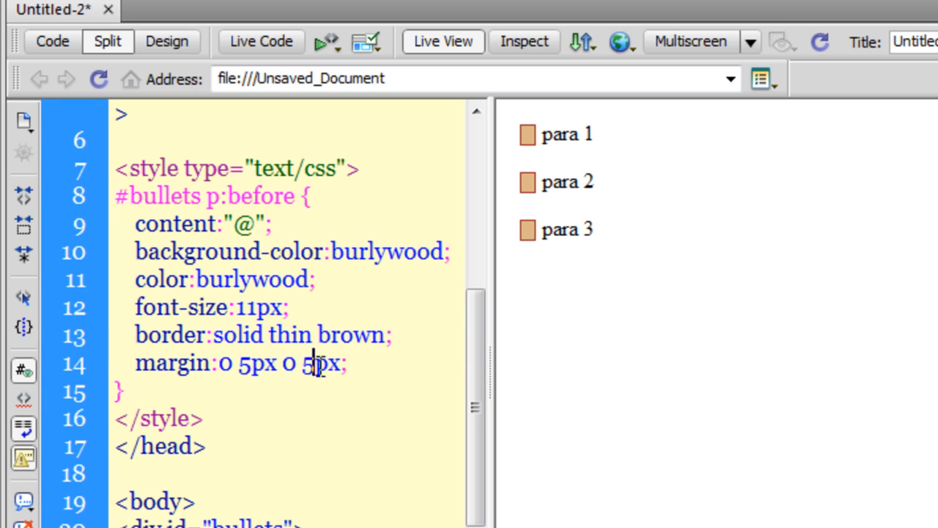
double_click(244, 363)
type("10")
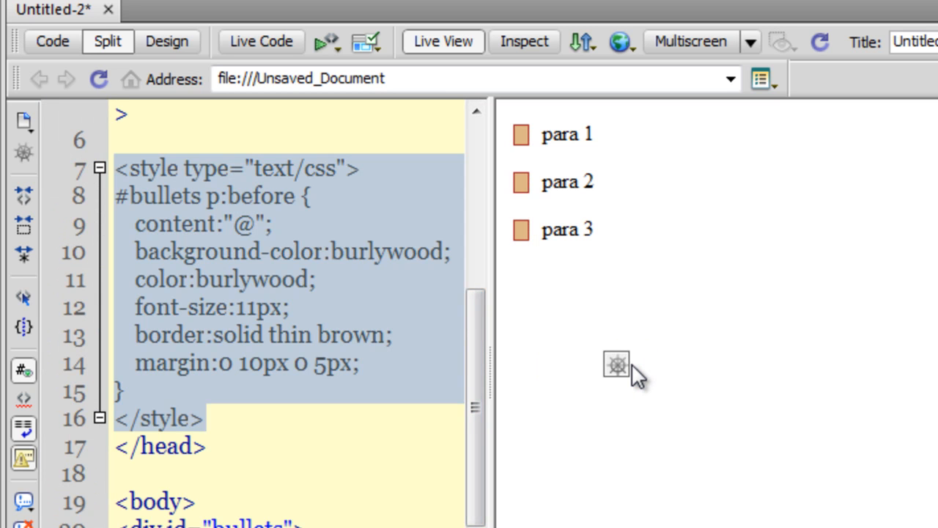
mouse_move(702, 264)
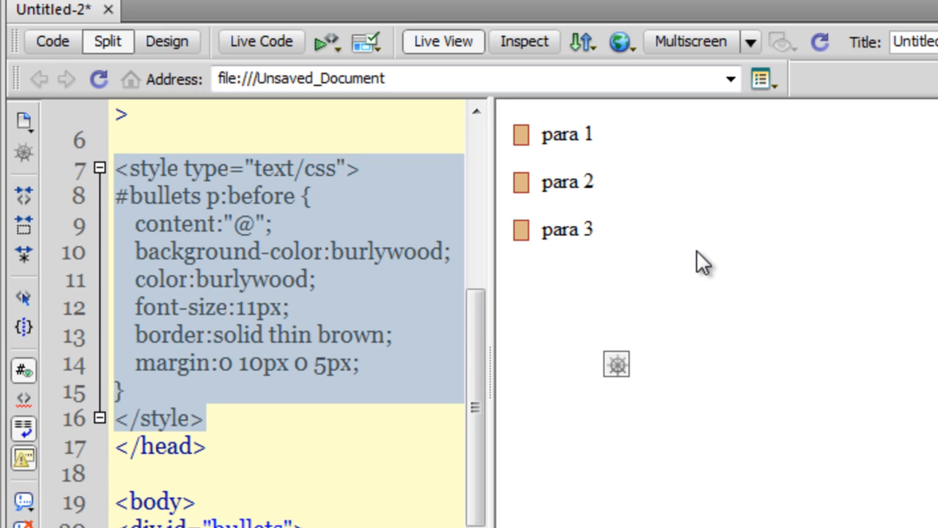
mouse_move(688, 343)
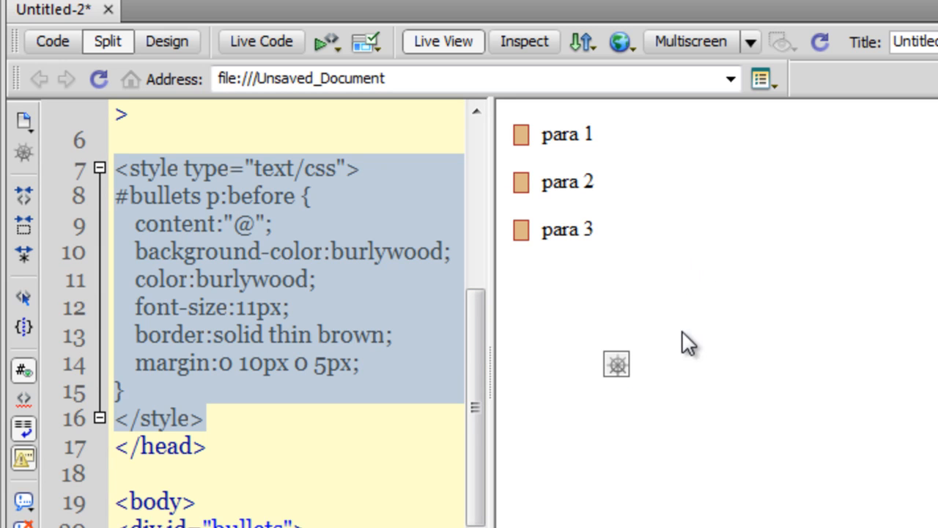